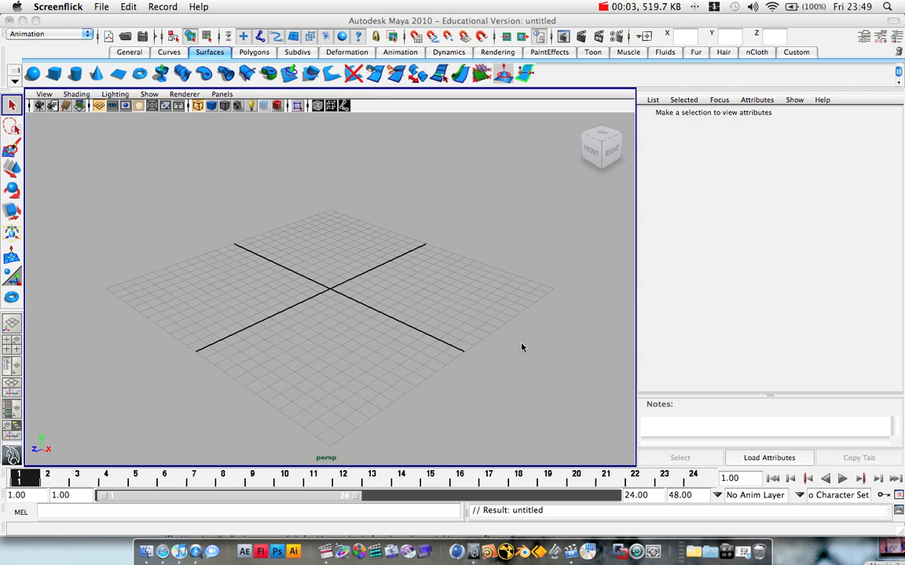
mouse_move(288, 234)
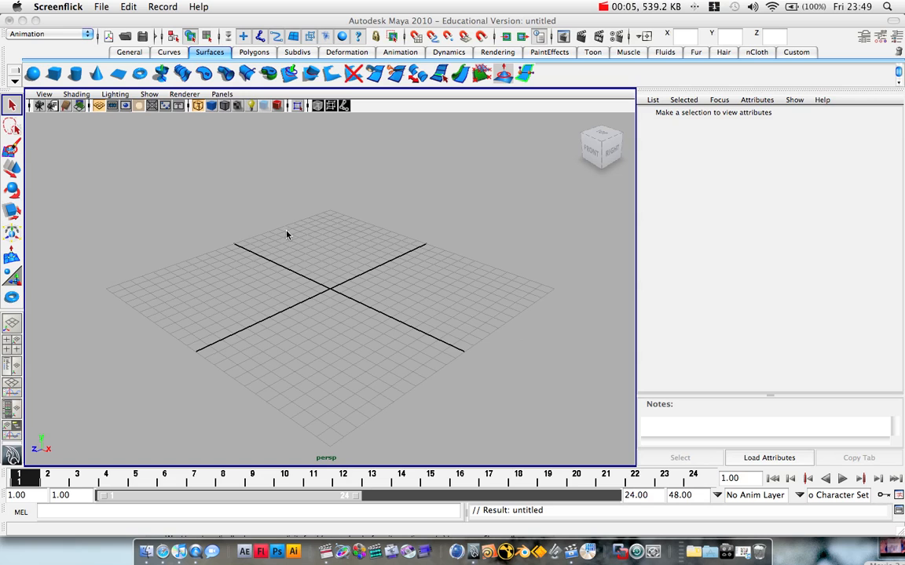
mouse_move(284, 130)
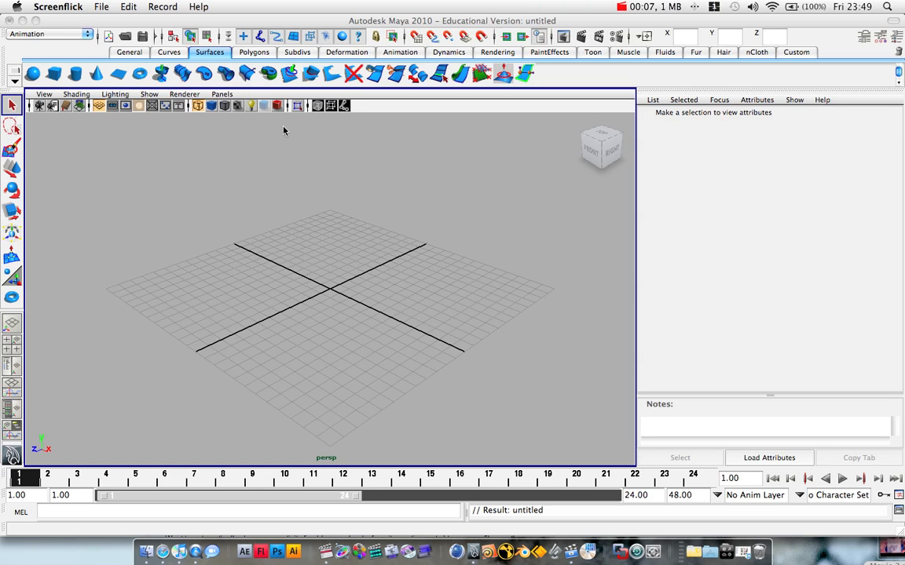
mouse_move(46, 76)
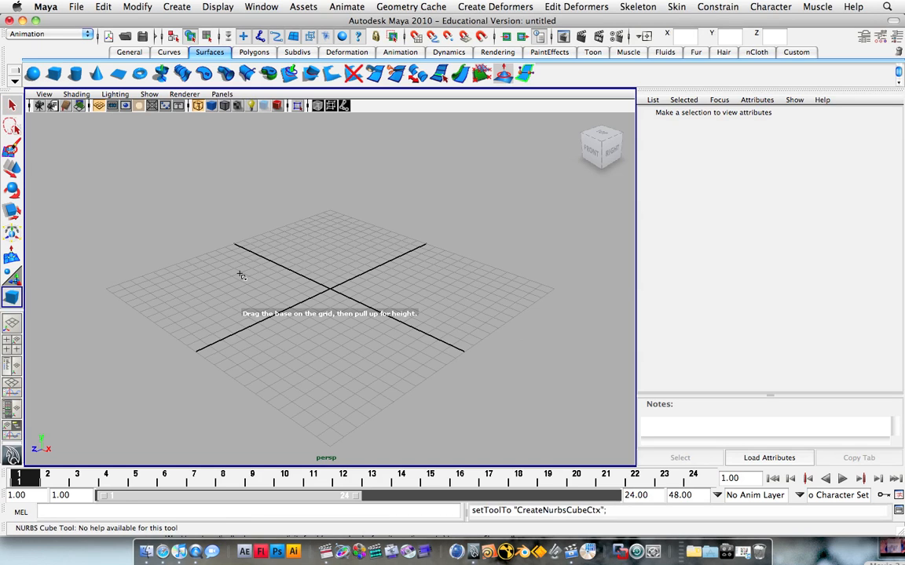
Create a NURBS cube, sphere, cone and torus on the grid, shaded with 5.
left_click_drag(242, 275, 338, 271)
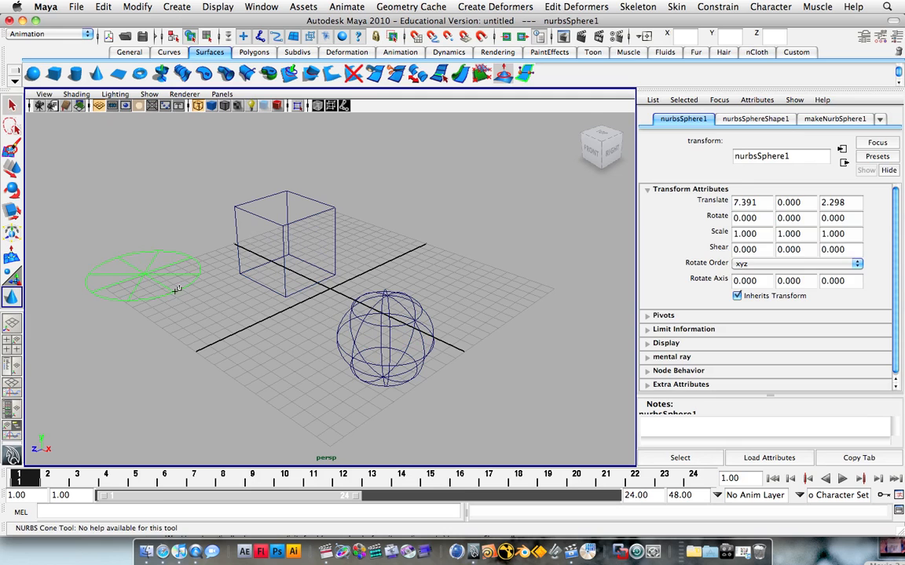
left_click(140, 73)
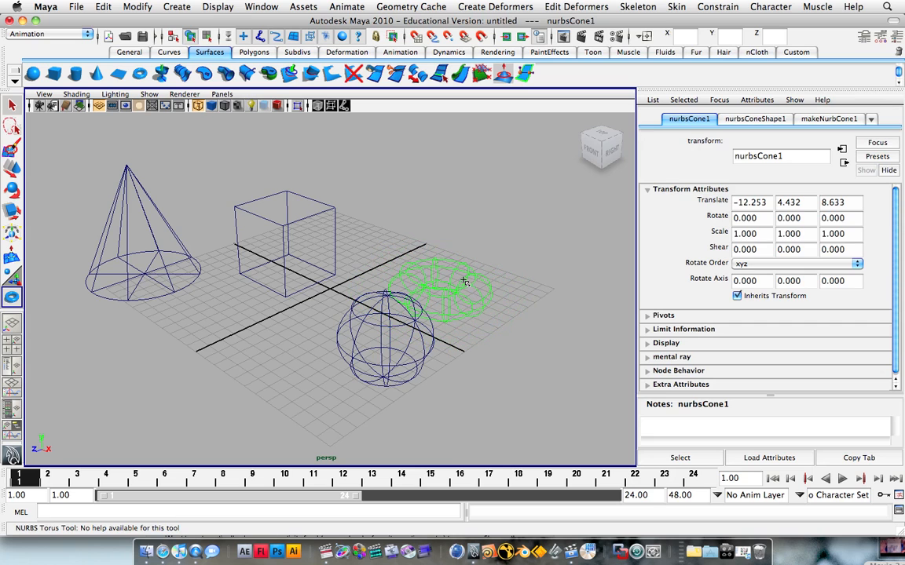
key("5")
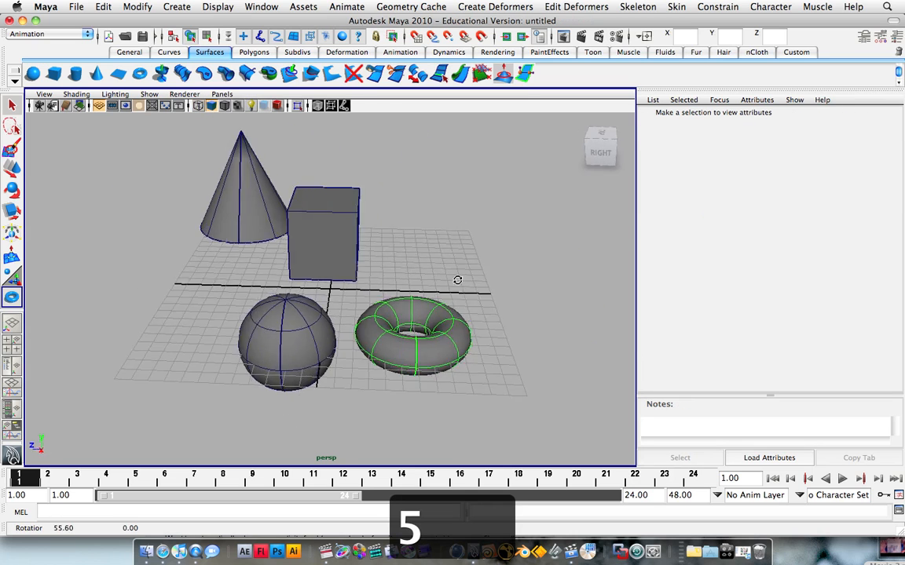
left_click_drag(458, 281, 535, 265)
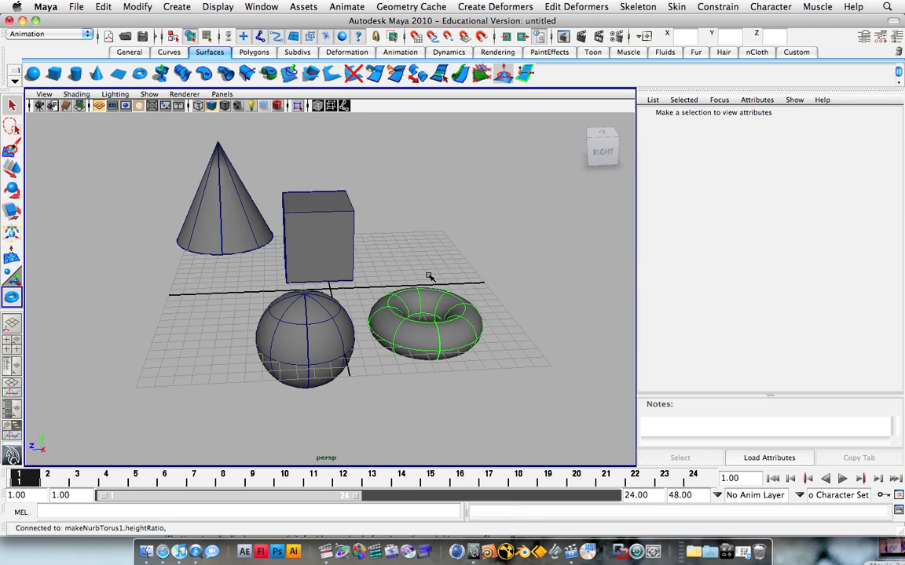
mouse_move(234, 152)
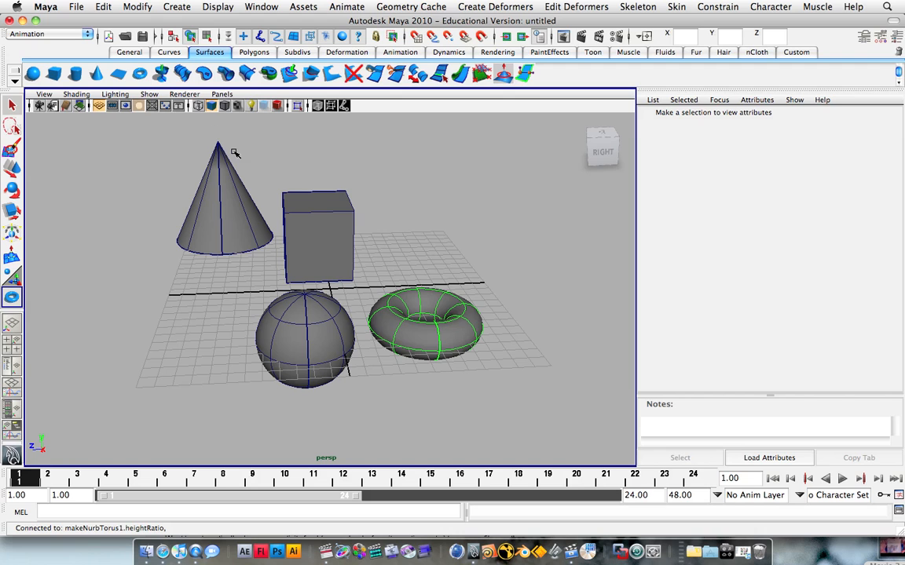
mouse_move(282, 160)
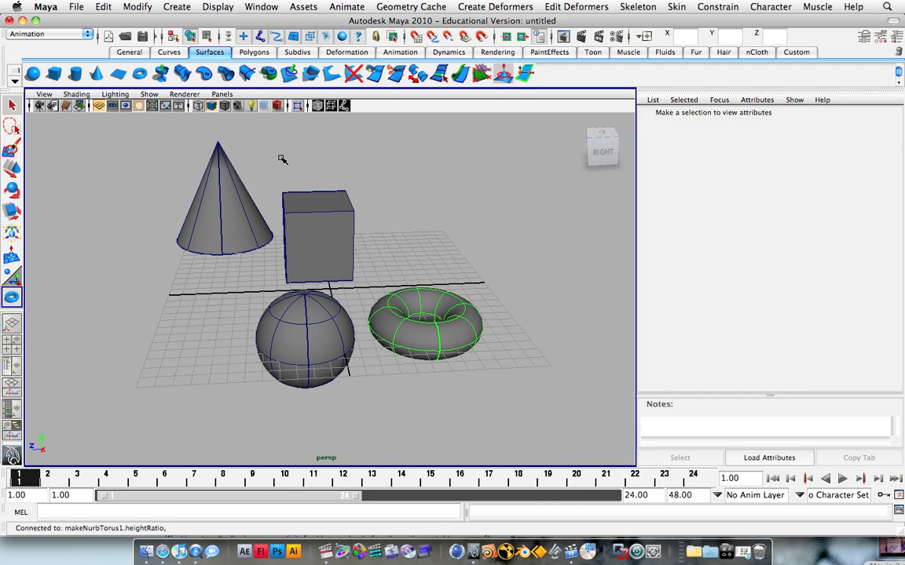
left_click(425, 325)
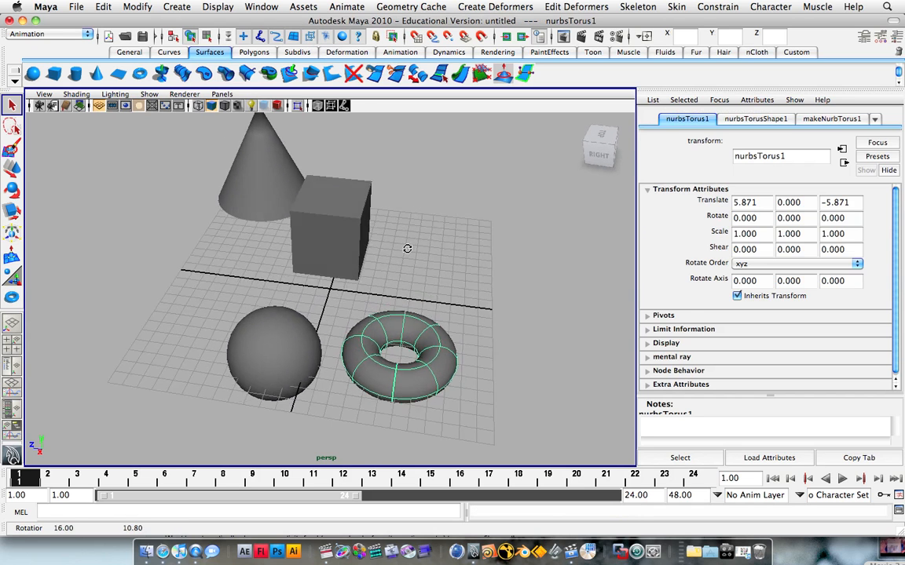
Drag a large NURBS circle around the four primitives and dolly out to see it.
left_click(168, 51)
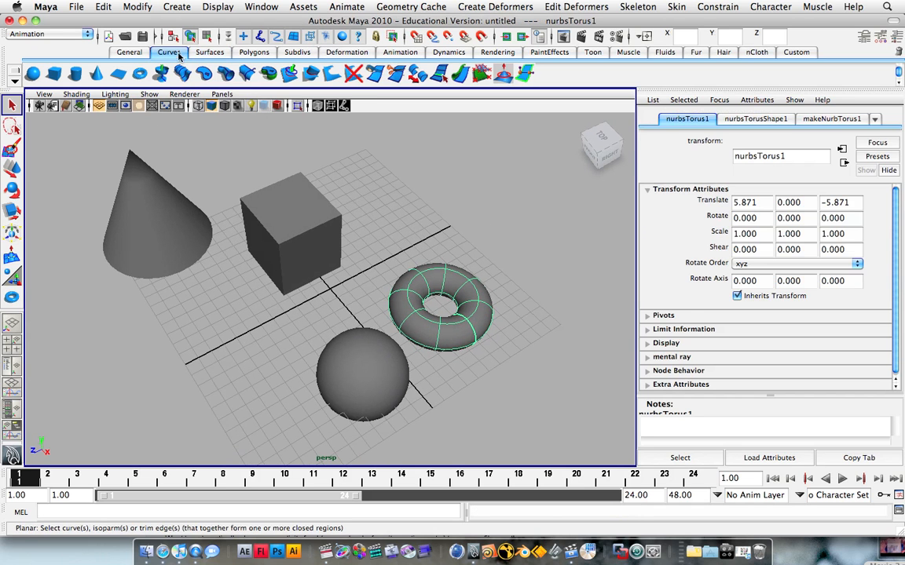
left_click(168, 52)
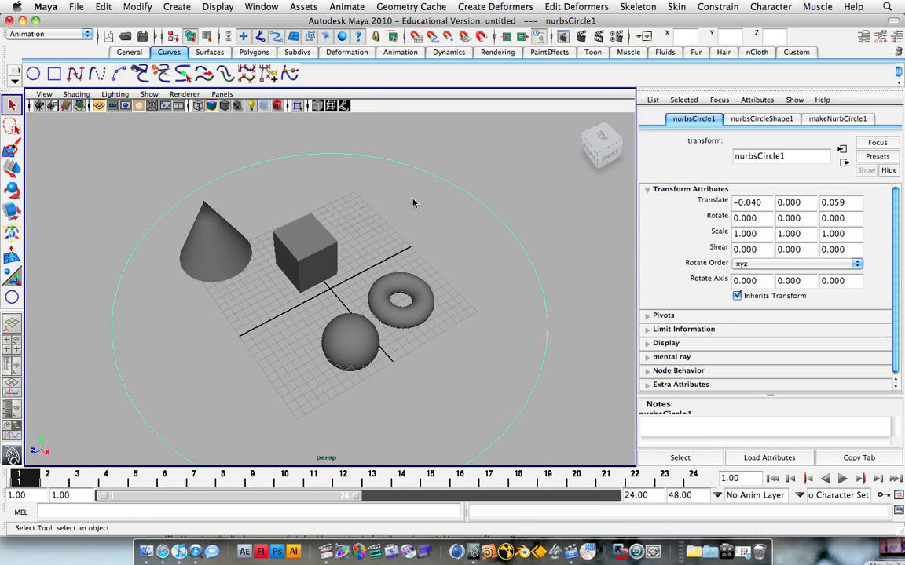
left_click_drag(414, 203, 156, 188)
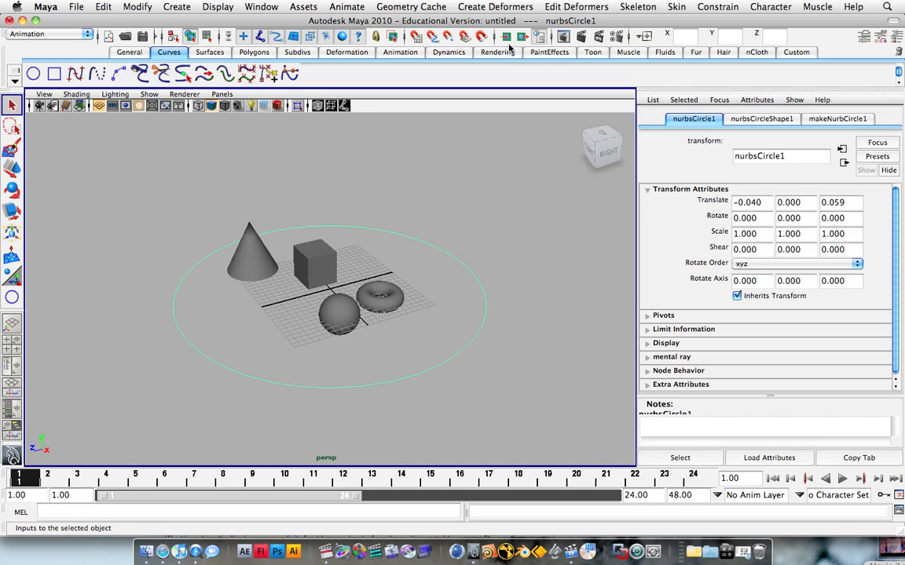
mouse_move(539, 58)
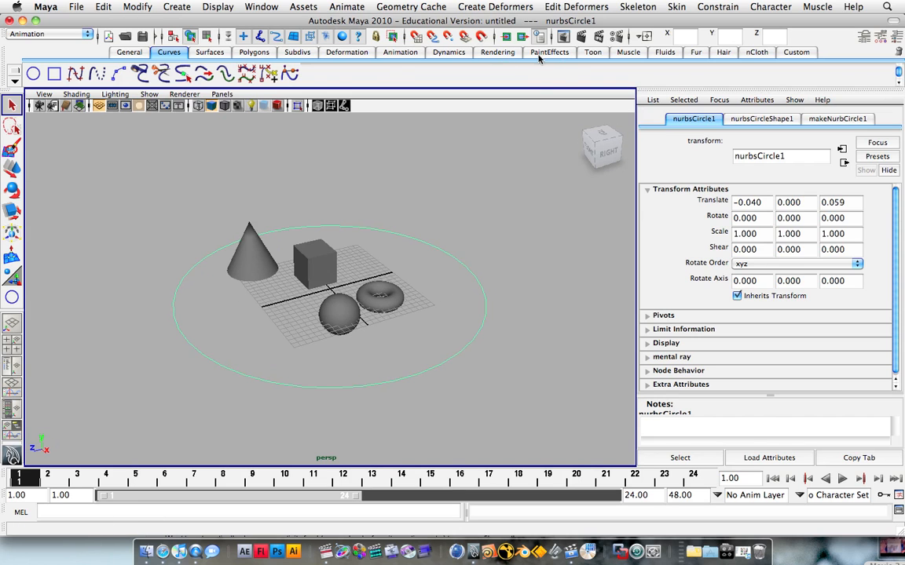
Create a camera at the origin from the Rendering shelf.
left_click(497, 52)
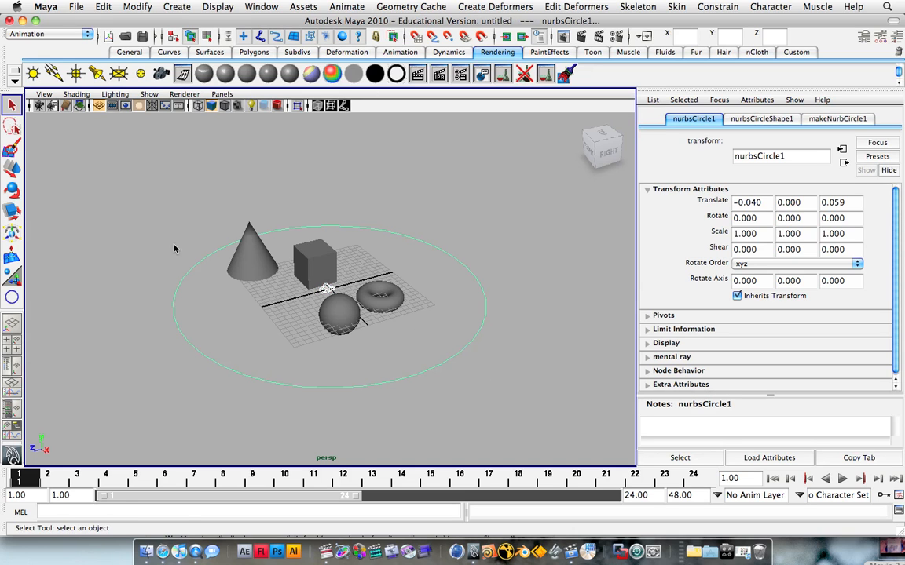
mouse_move(365, 257)
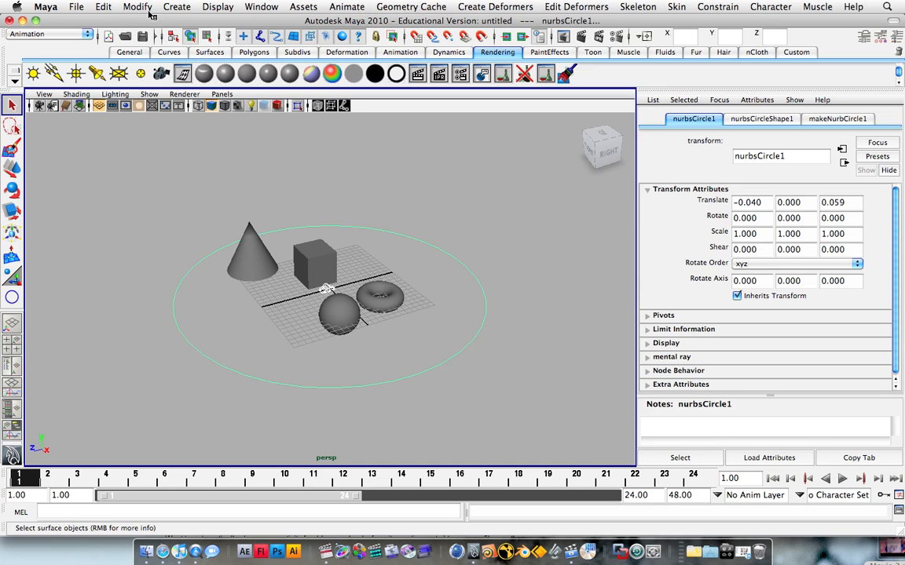
Use the Animation menu set to attach the camera to the circle as a motion path.
left_click(47, 34)
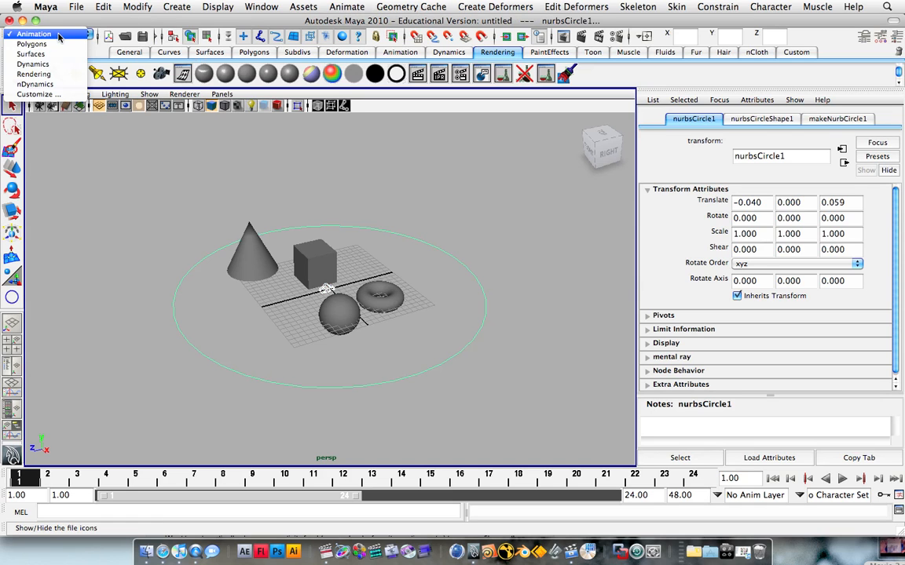
left_click(346, 7)
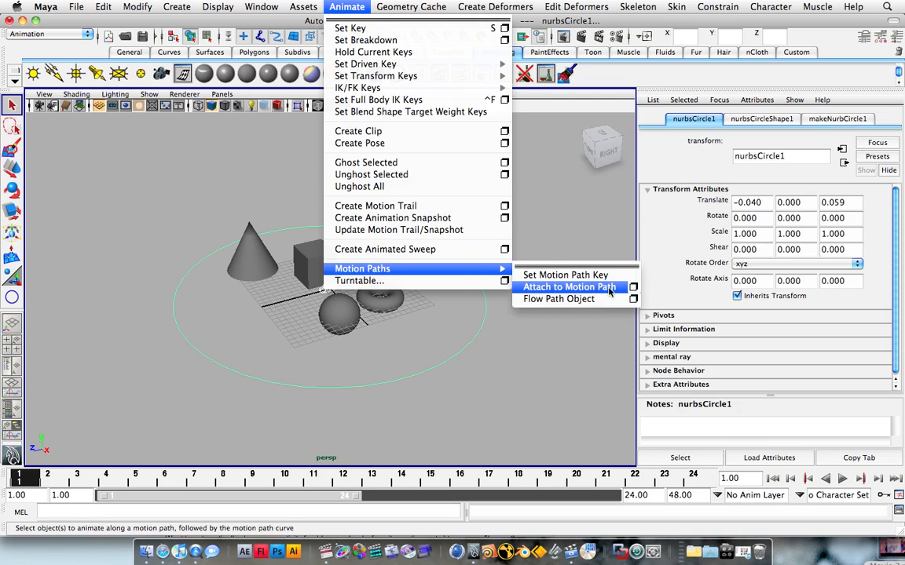
left_click(568, 287)
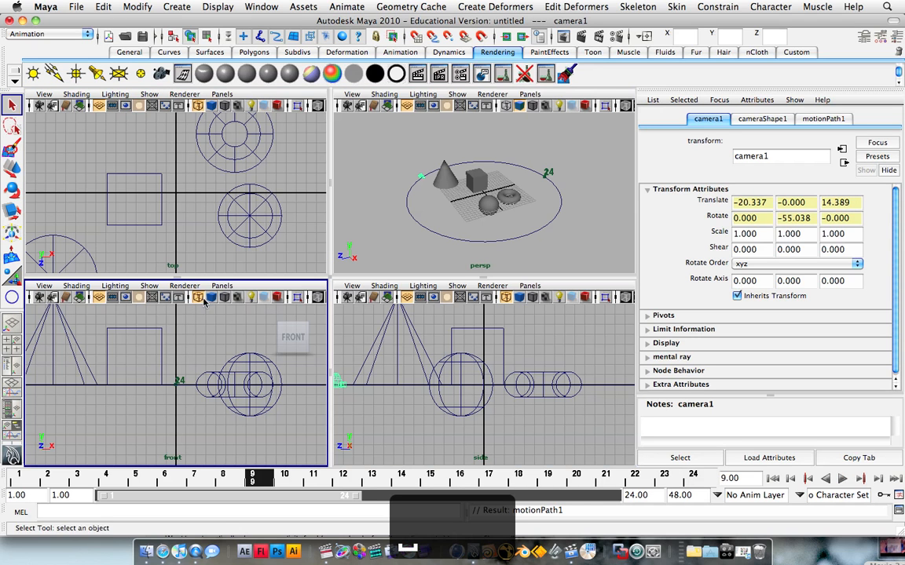
Look through camera1 in one pane and play, then stop, its circling animation.
left_click(222, 93)
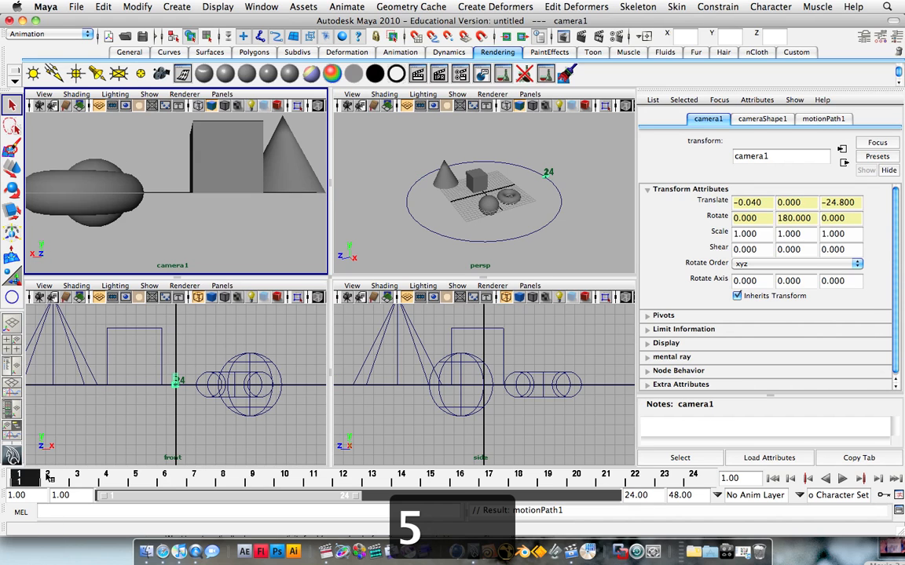
left_click(428, 474)
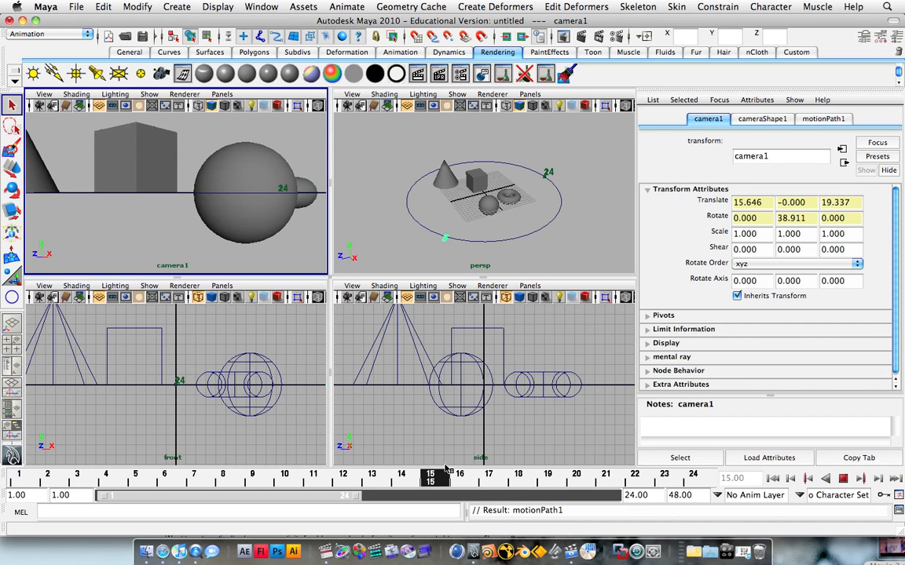
left_click(164, 477)
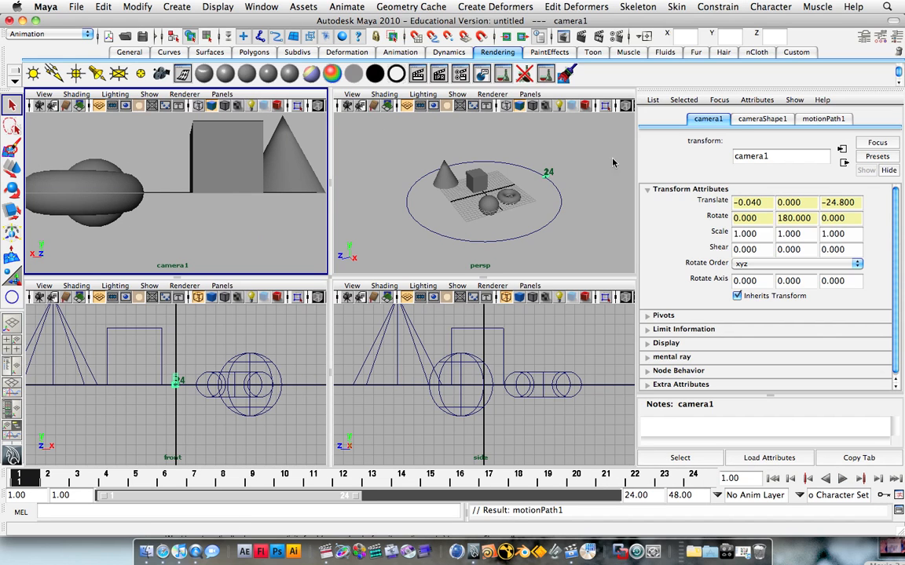
left_click(864, 36)
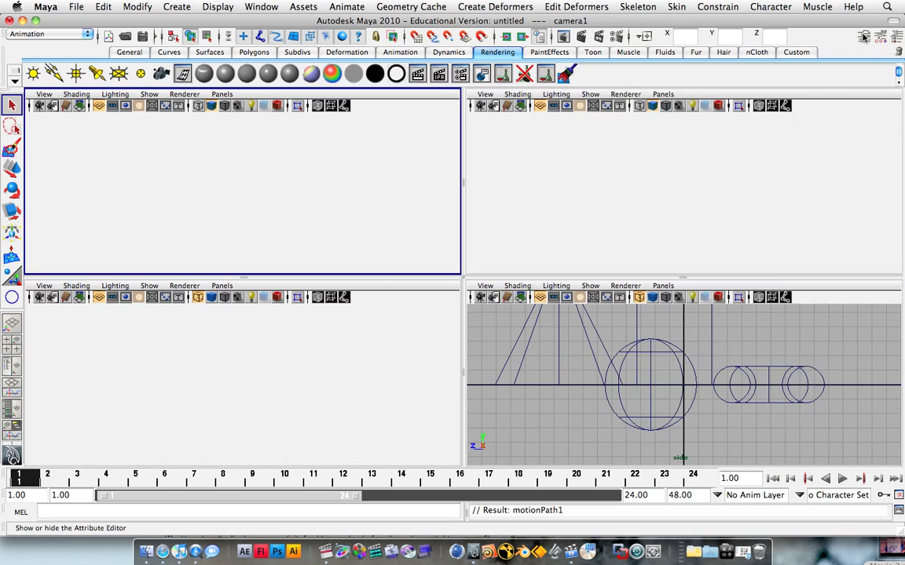
Review camera1's motion path settings: follow on, world up Vector, front axis X, up axis Y.
left_click(862, 37)
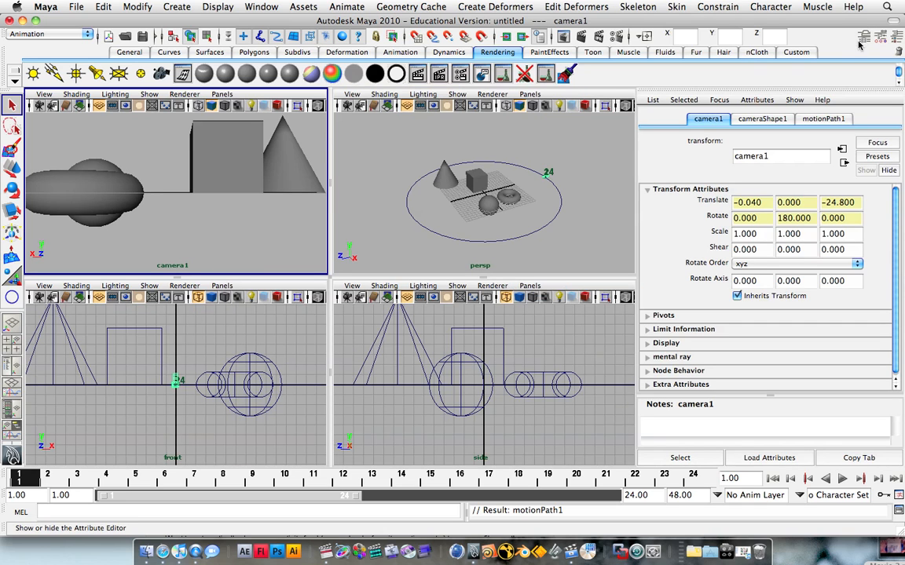
mouse_move(796, 119)
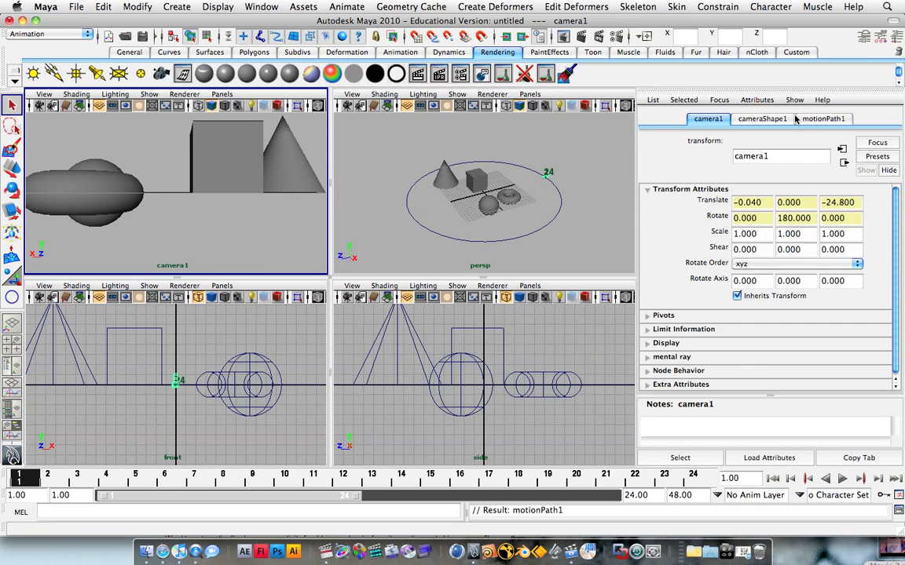
left_click(824, 119)
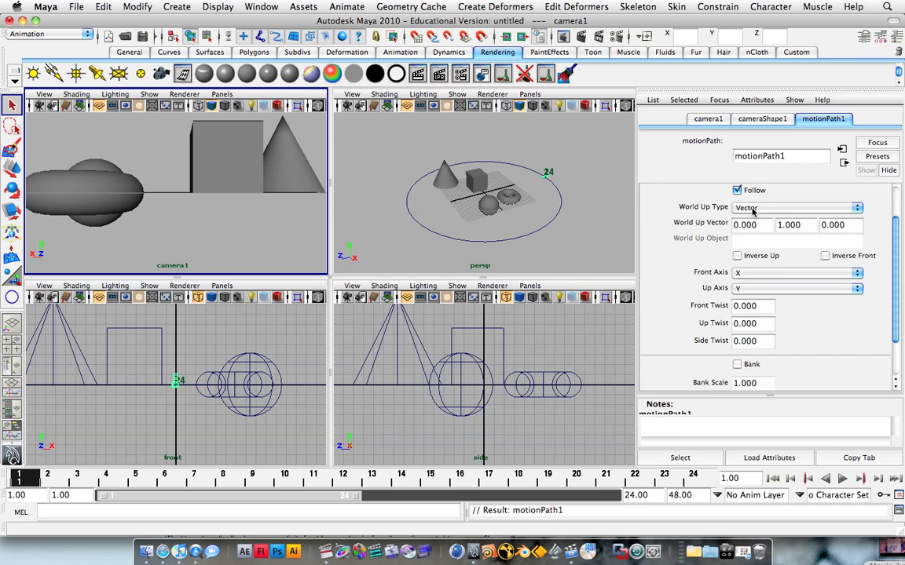
left_click(856, 208)
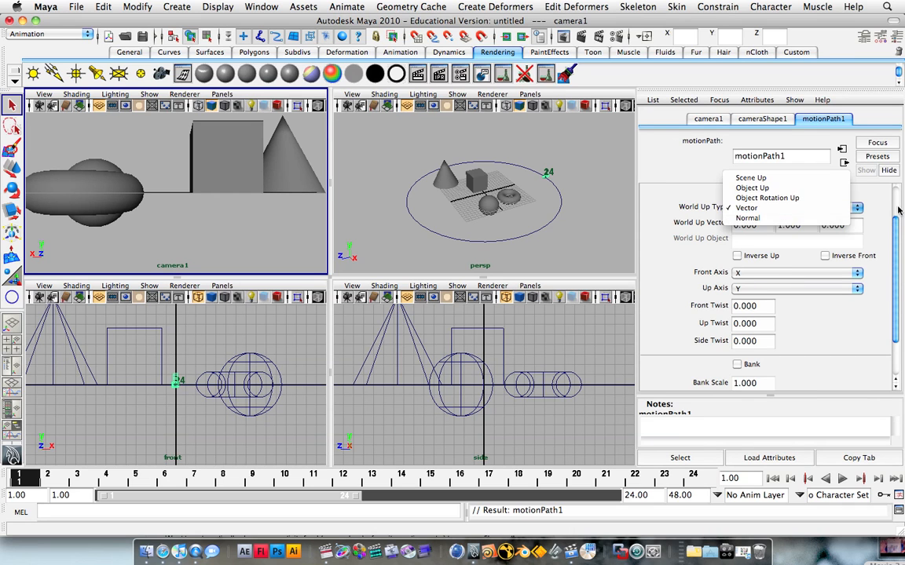
left_click(747, 208)
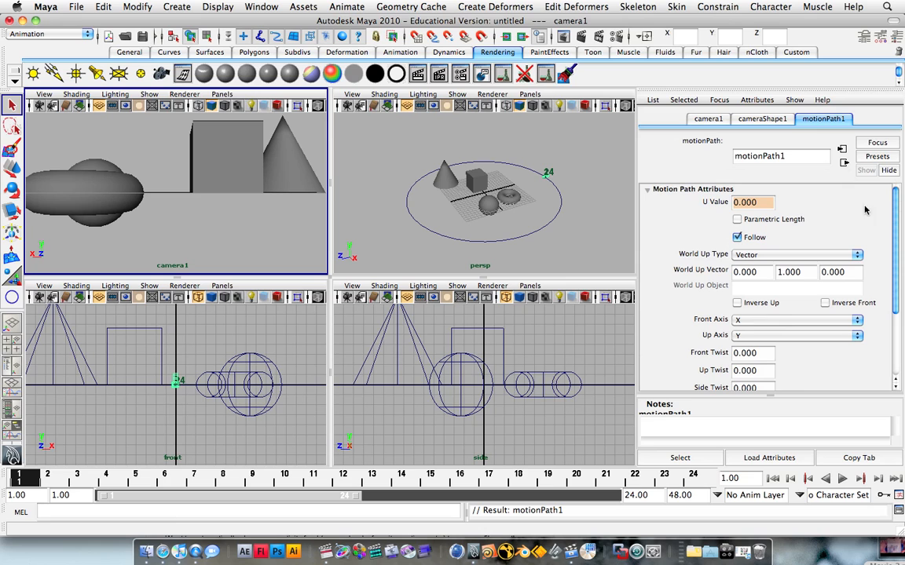
mouse_move(641, 132)
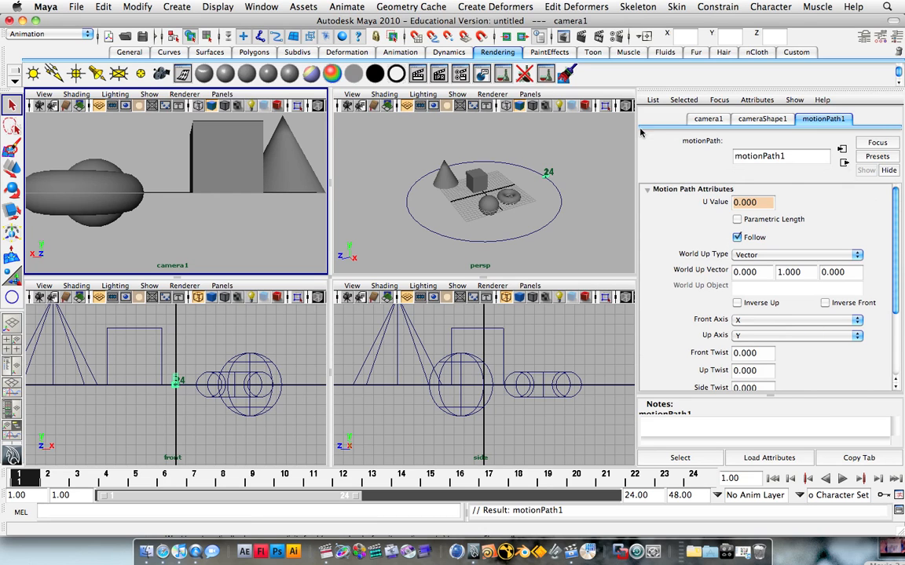
mouse_move(760, 269)
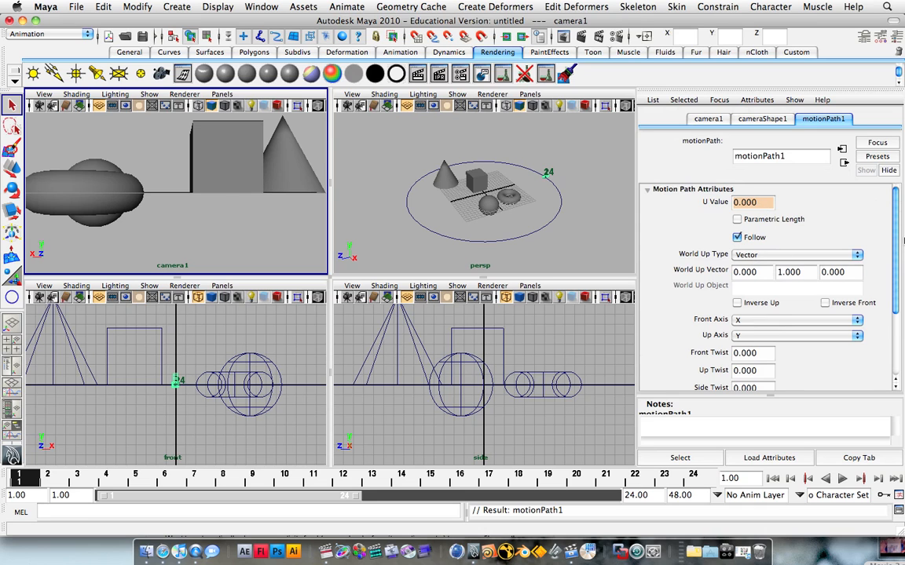
scroll("down", 3)
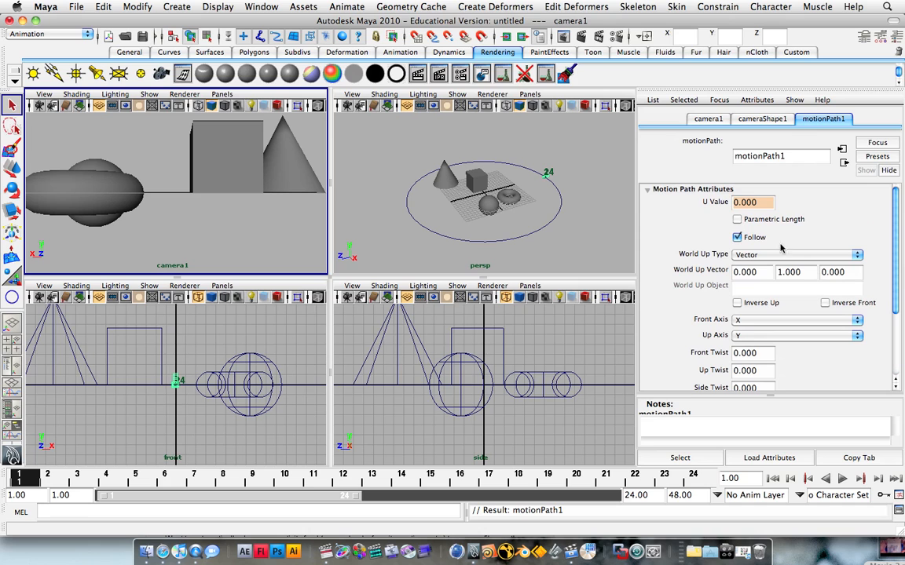
mouse_move(502, 222)
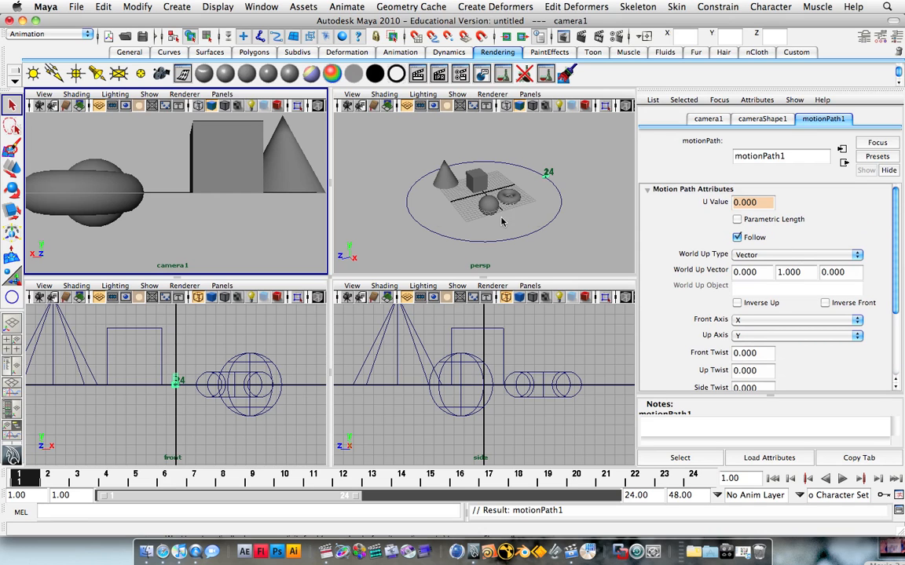
mouse_move(584, 219)
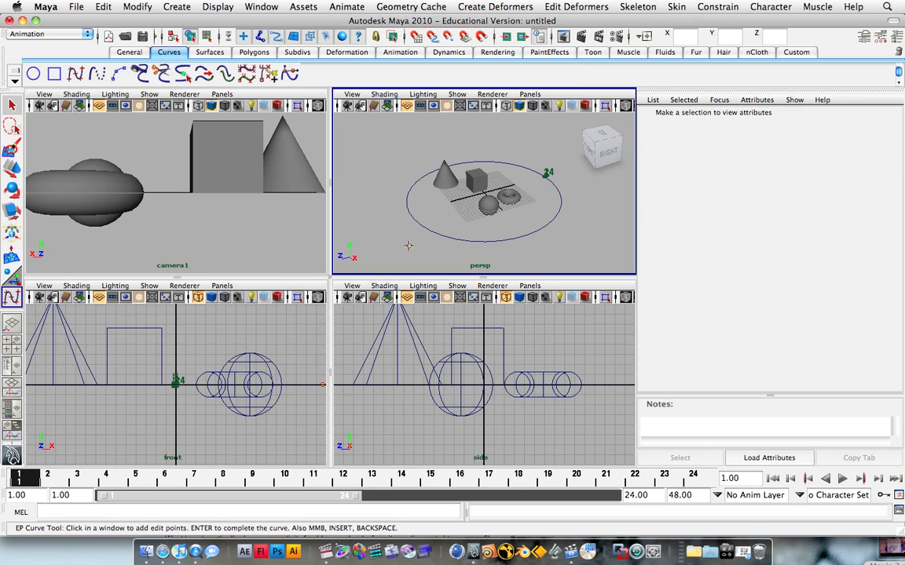
Place EP curve points in a loop around and between the cone, cube, sphere and torus.
left_click(456, 197)
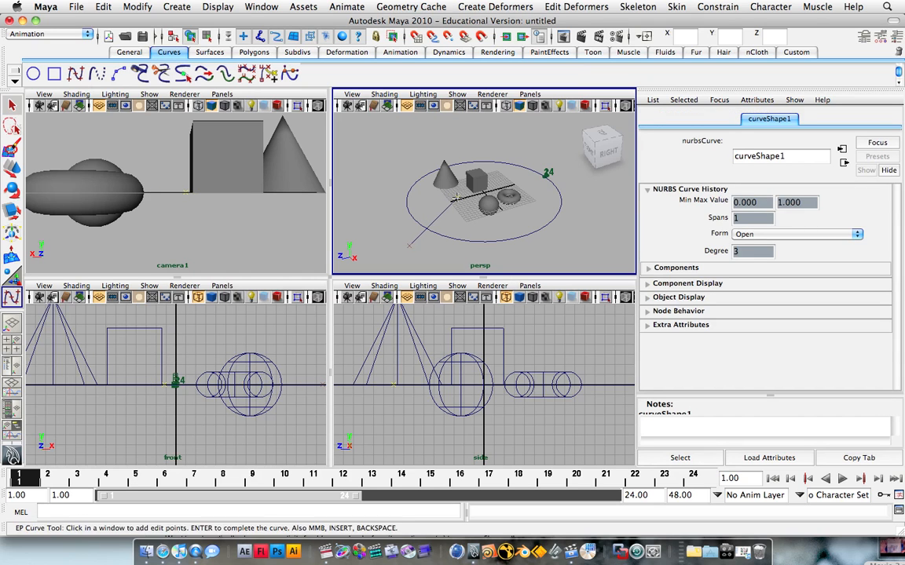
left_click(461, 160)
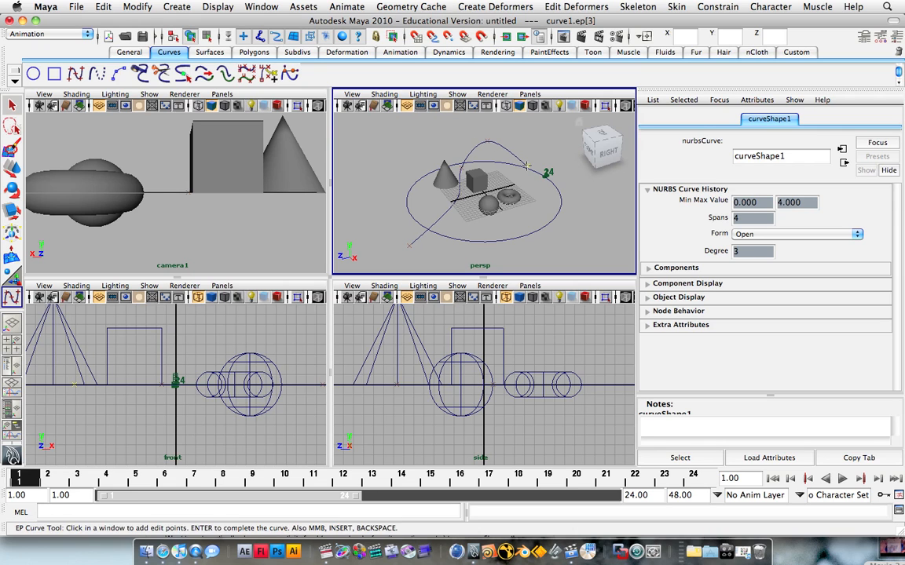
left_click(526, 167)
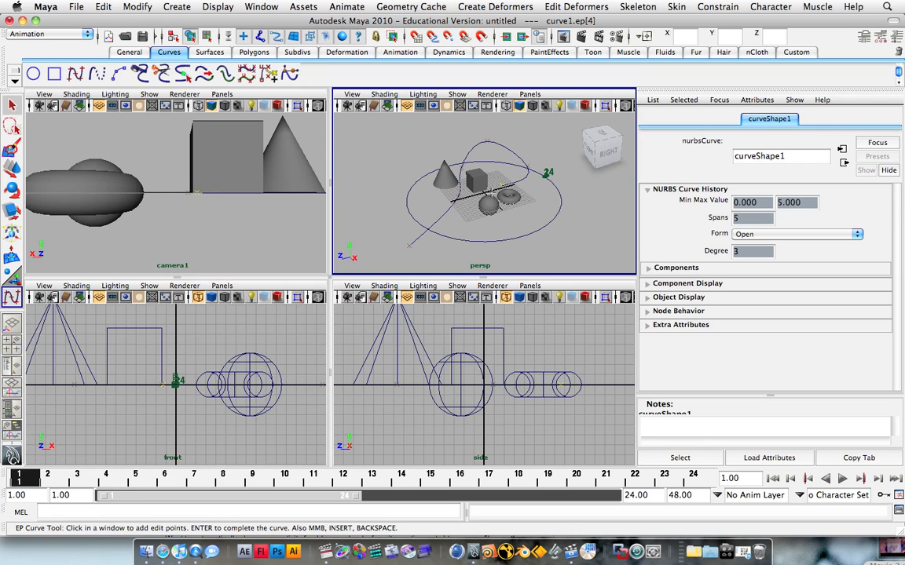
left_click(471, 230)
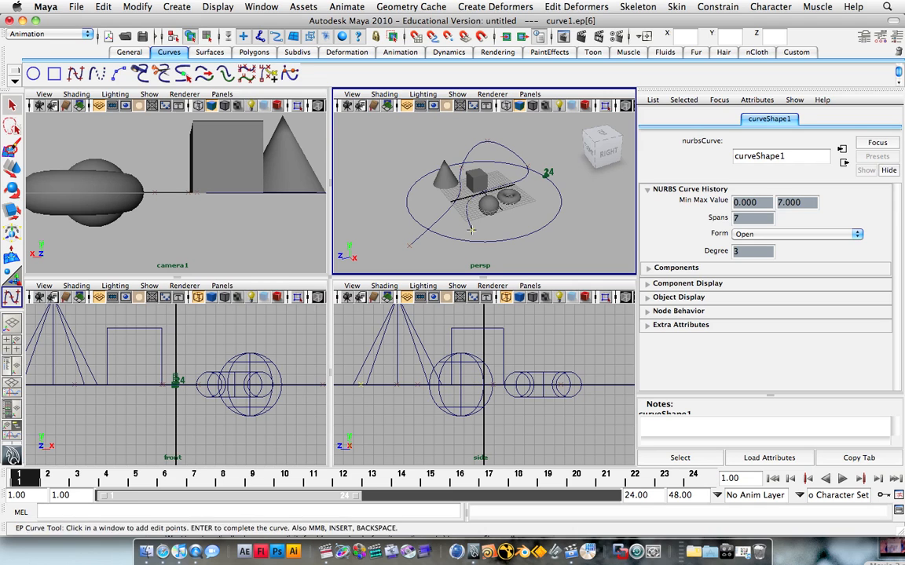
left_click(507, 207)
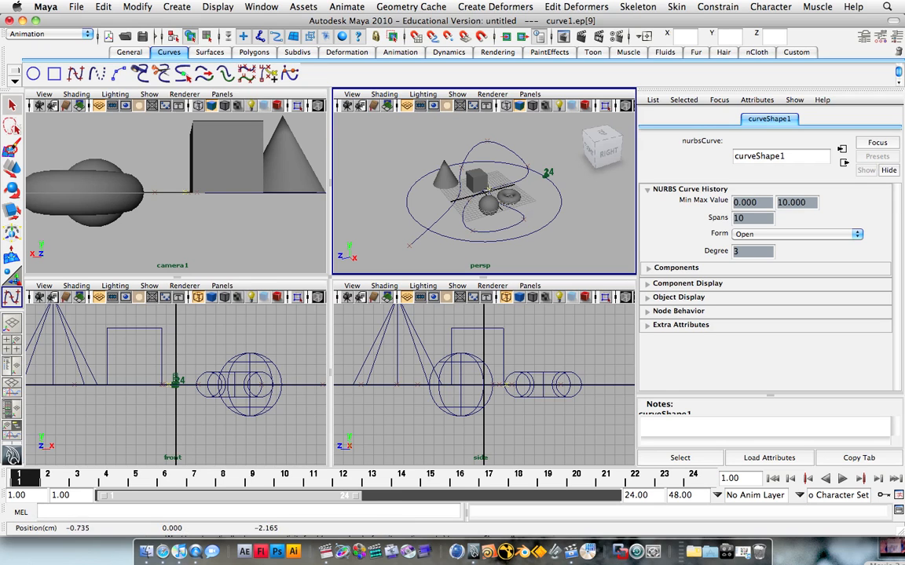
left_click(521, 175)
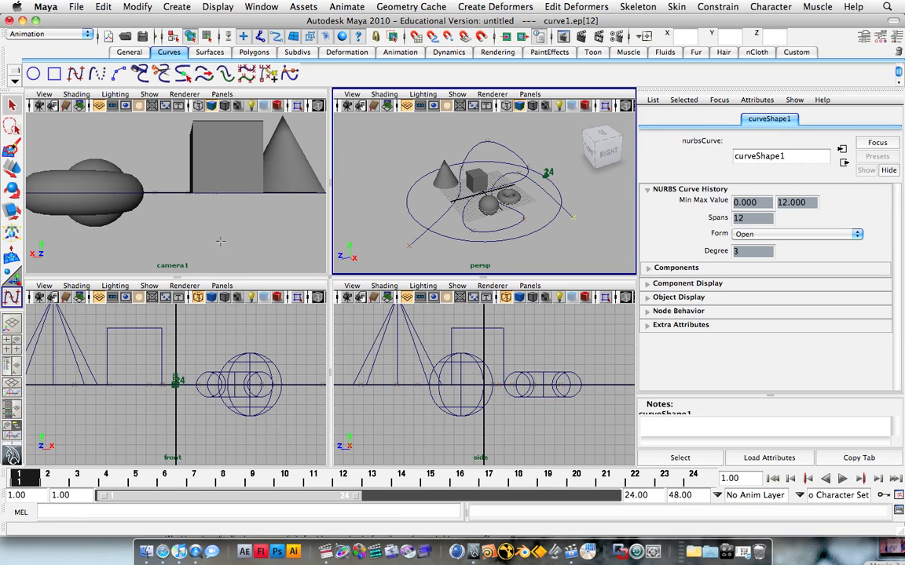
left_click(498, 52)
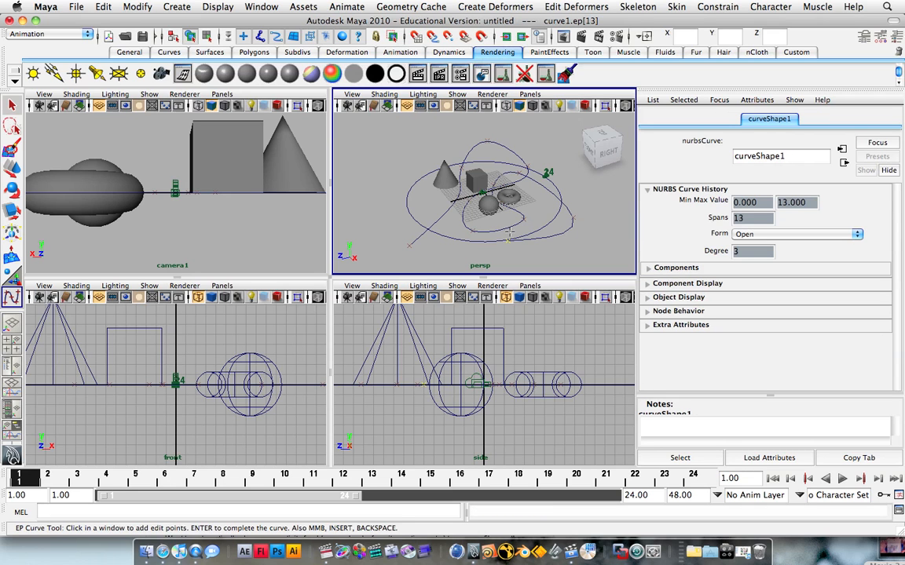
Finish the looping curve, select it, and attach camera2 via Attach to Motion Path options.
left_click(12, 104)
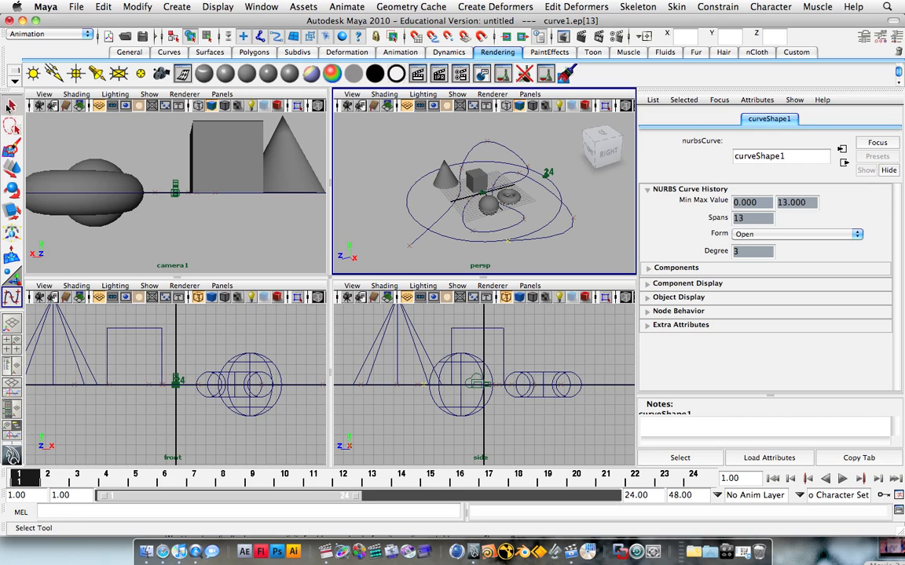
left_click(483, 196)
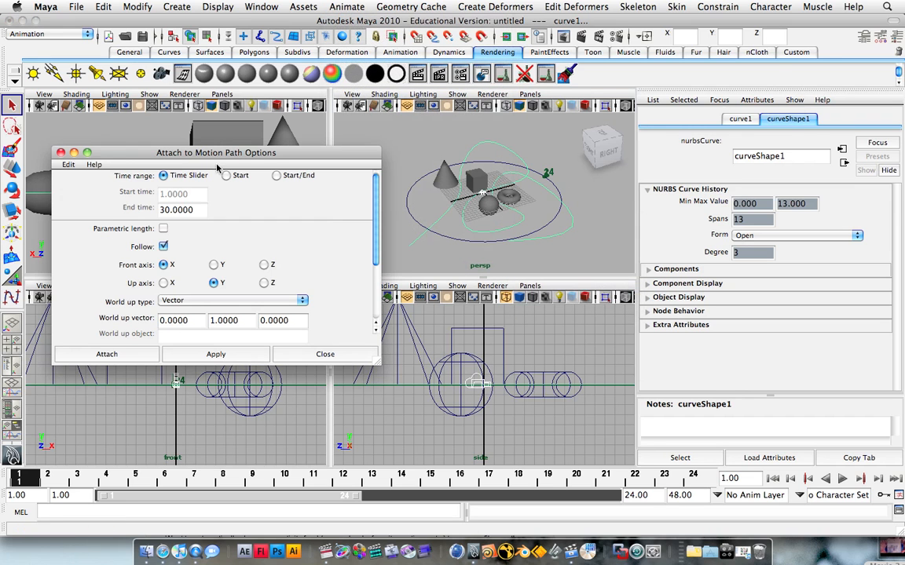
left_click_drag(216, 152, 230, 101)
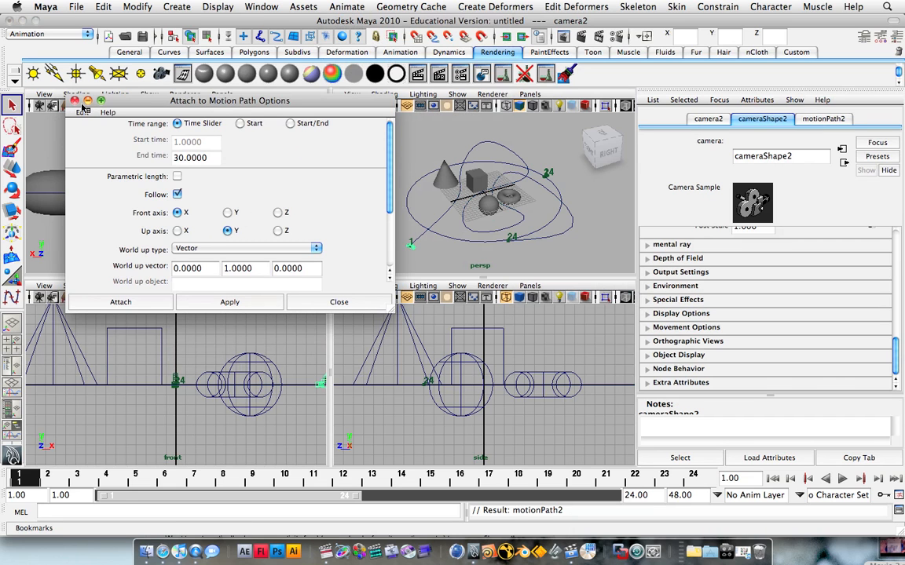
View through camera2 in the lower-left panel and check early, middle and late frames.
left_click(221, 285)
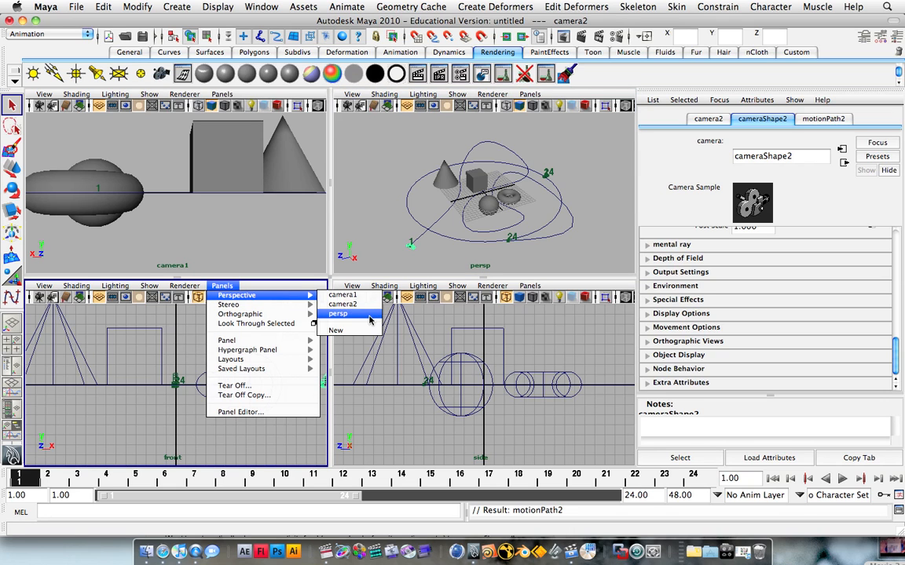
left_click(342, 304)
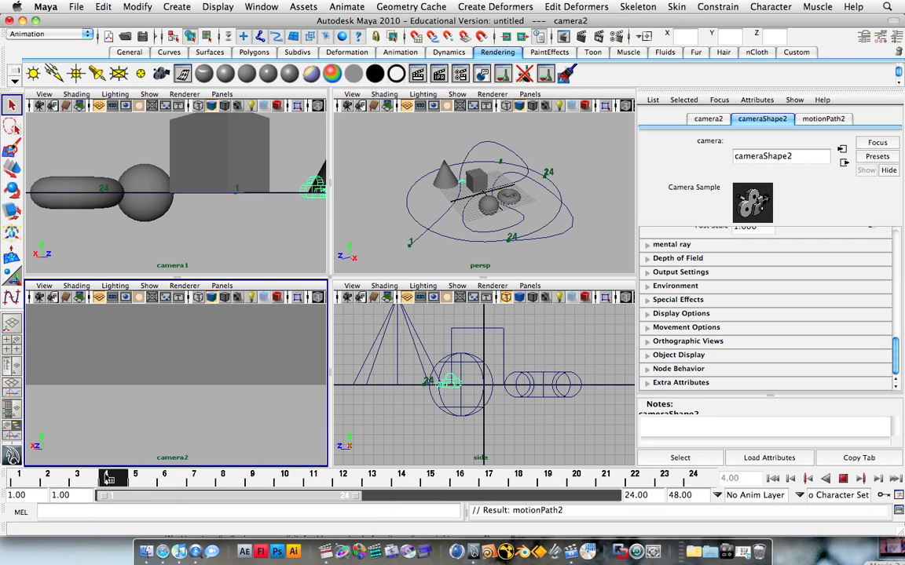
left_click(194, 478)
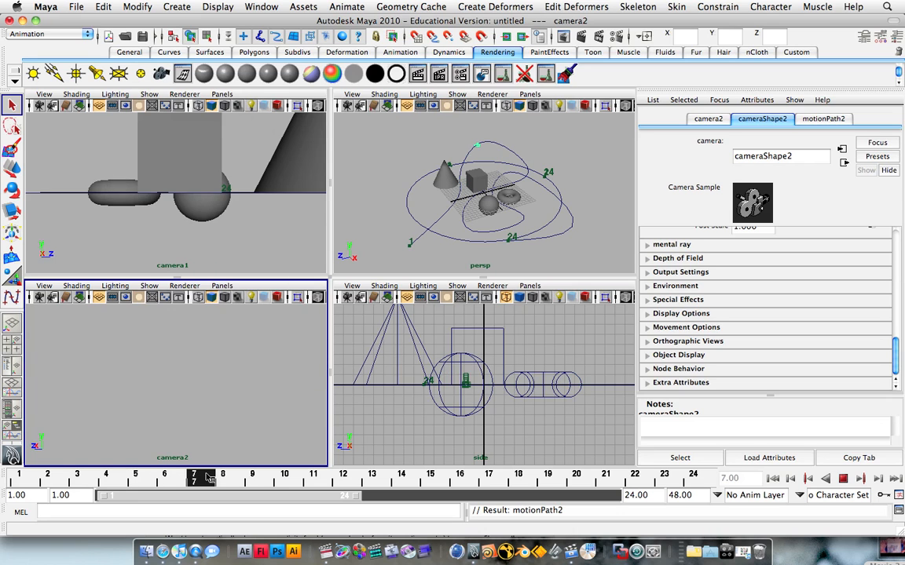
left_click(460, 474)
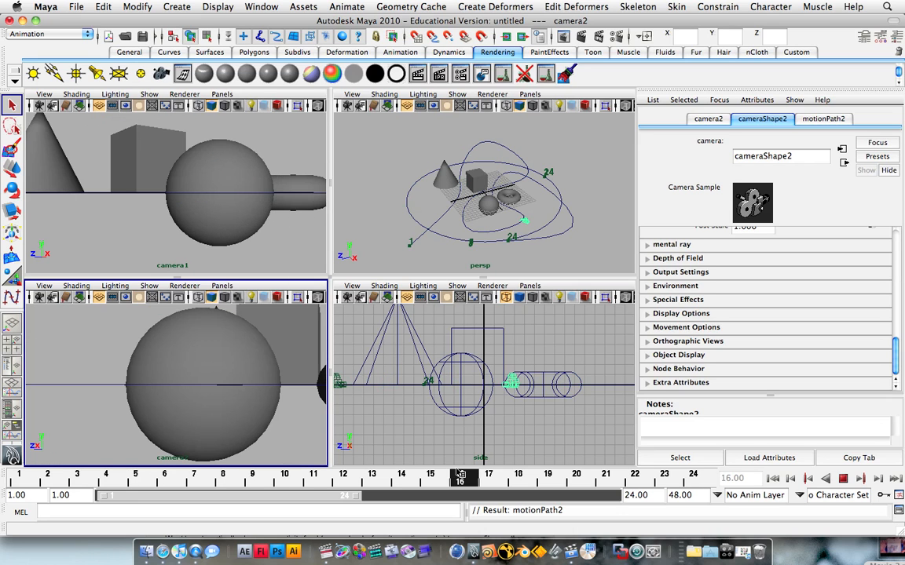
left_click(548, 478)
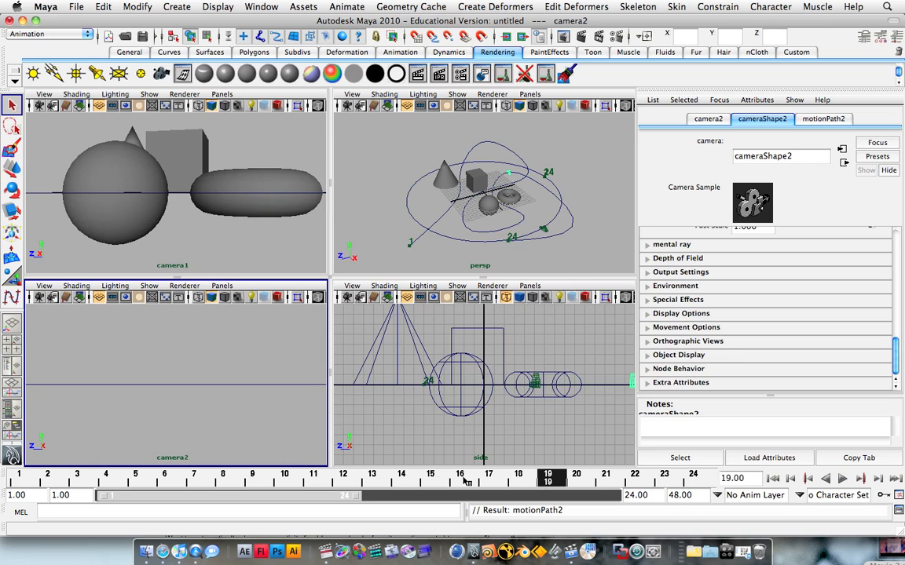
left_click(342, 475)
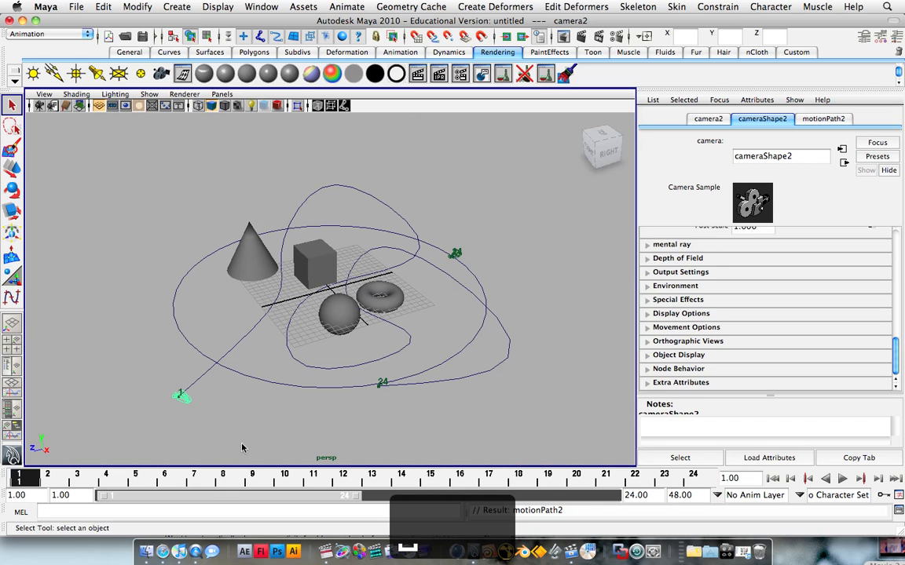
Tumble the perspective view and play both cameras riding their paths.
left_click_drag(314, 298, 294, 341)
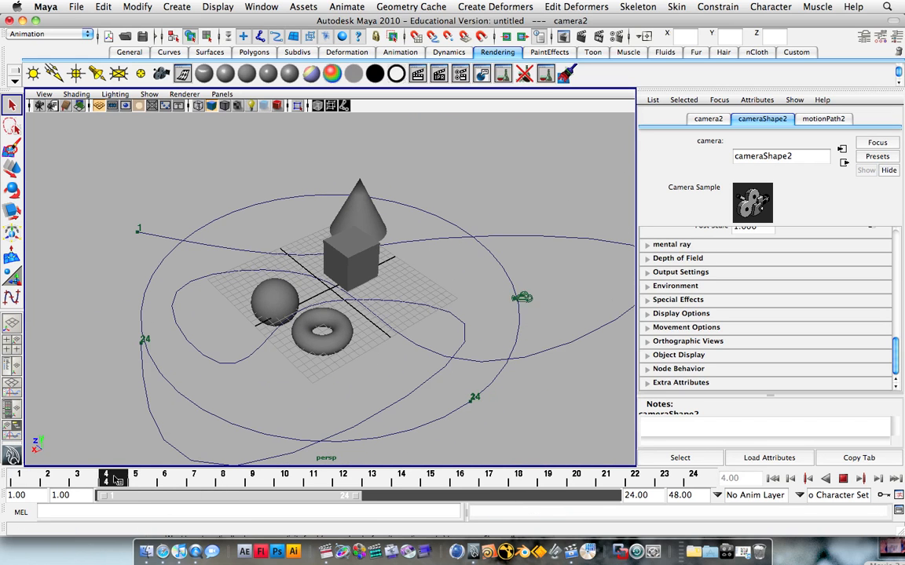
left_click(430, 476)
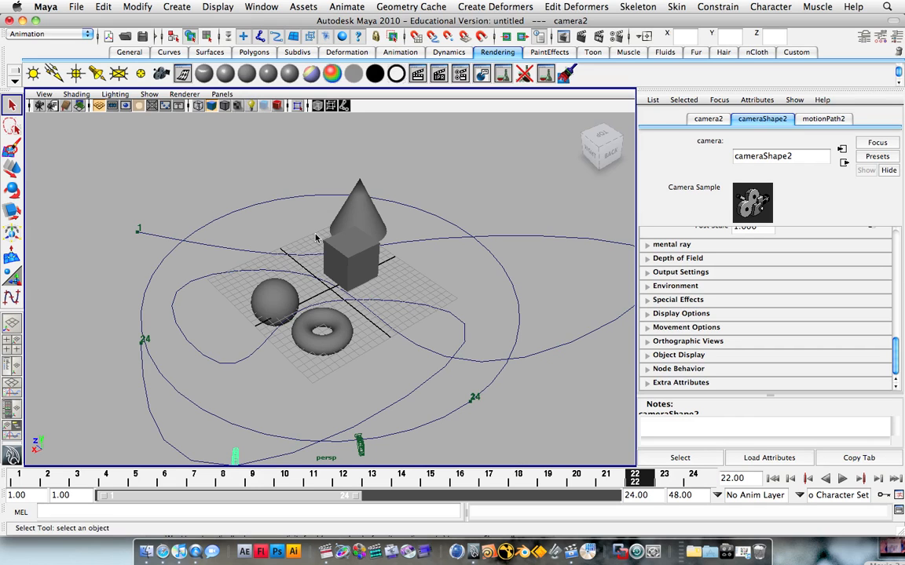
mouse_move(594, 332)
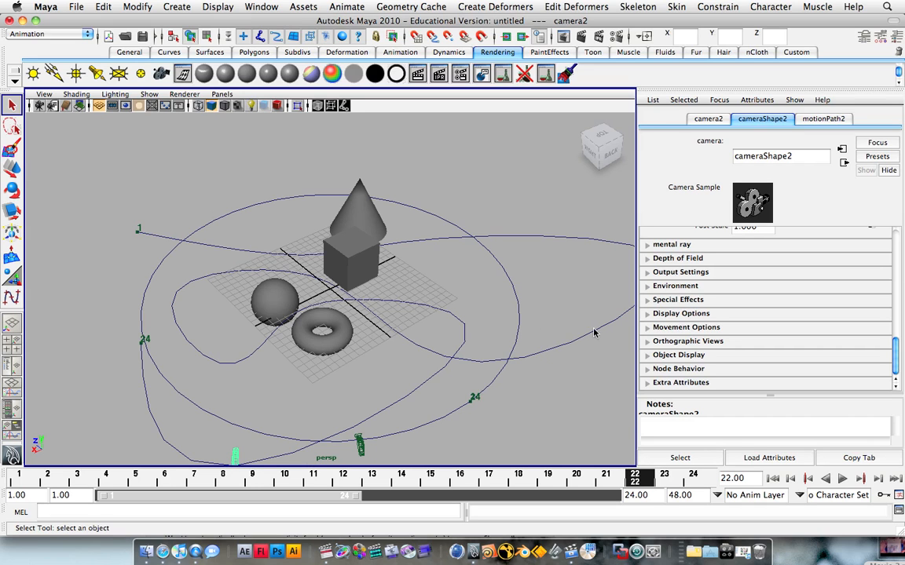
mouse_move(405, 129)
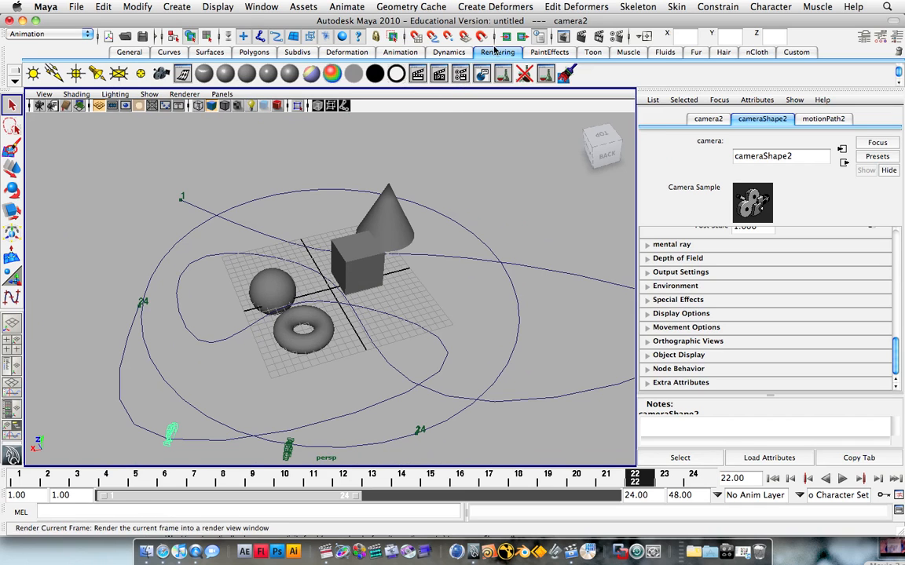
Switch the shelf through General and Curves to the Polygons tools.
left_click(128, 52)
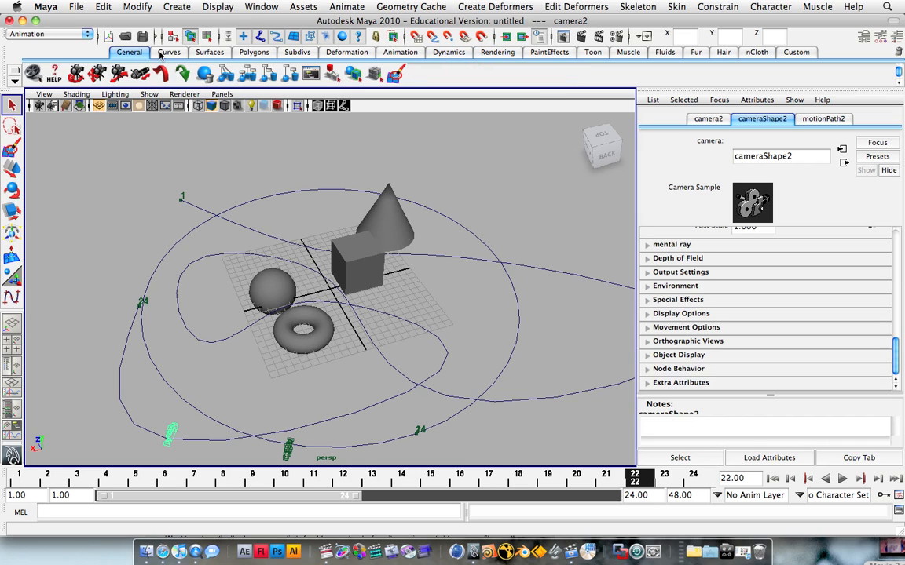
left_click(169, 51)
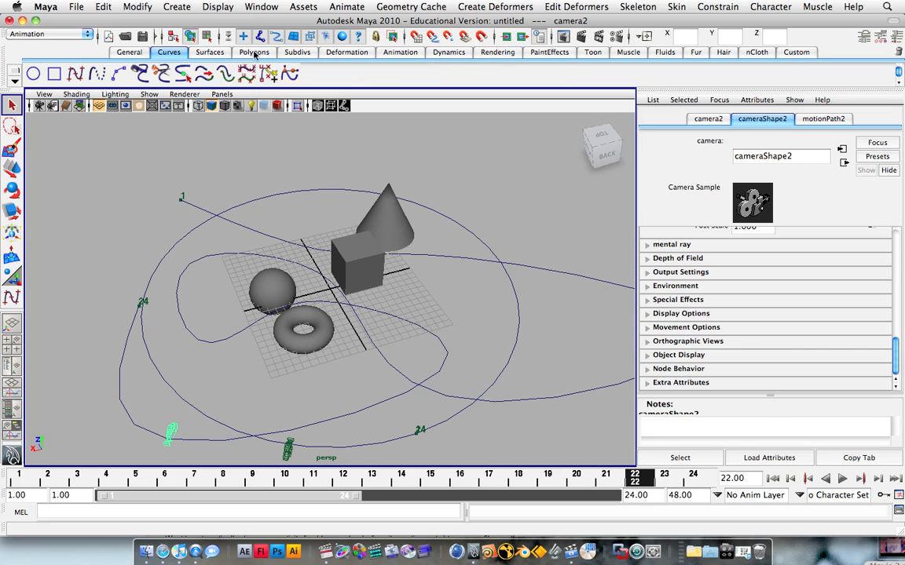
left_click(253, 52)
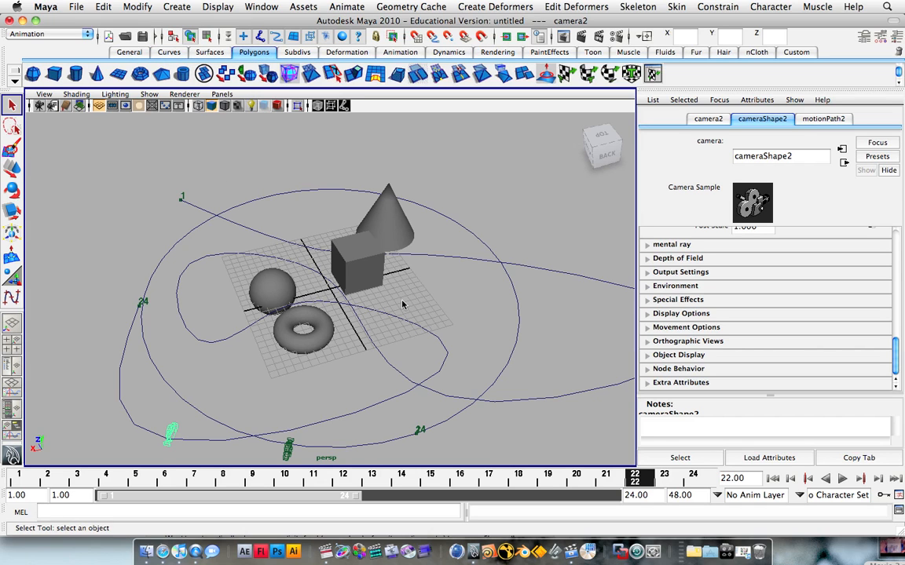
mouse_move(410, 306)
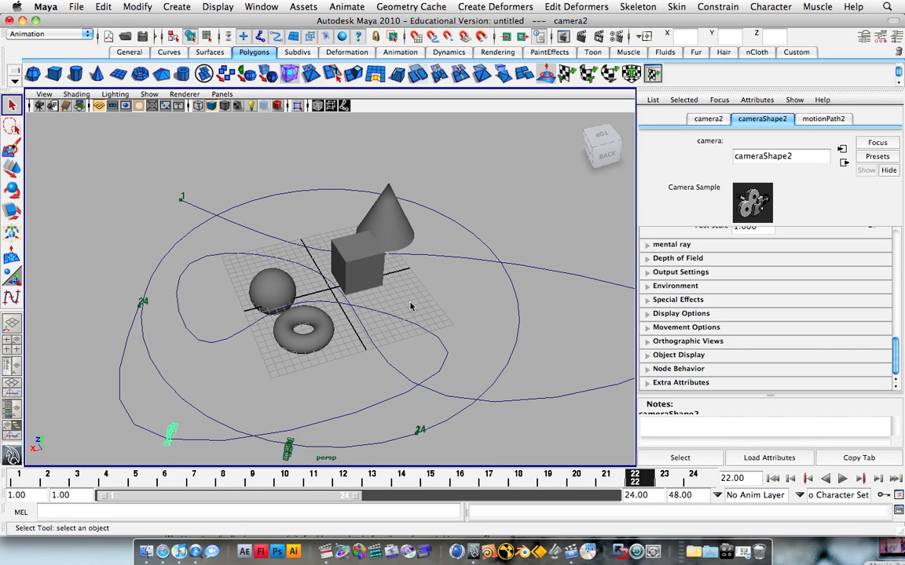